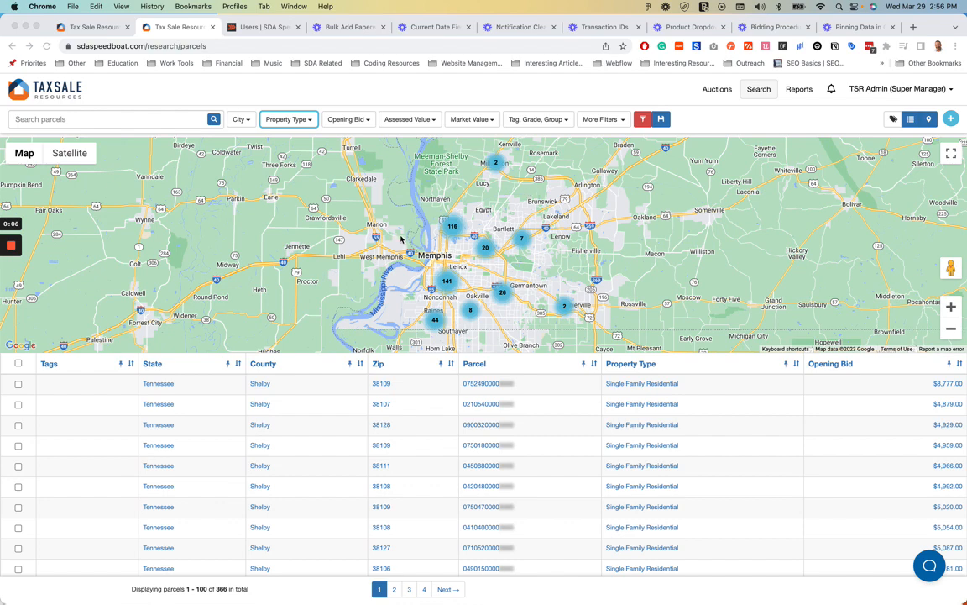
{"action": "mouse_move", "coordinate": [611, 114]}
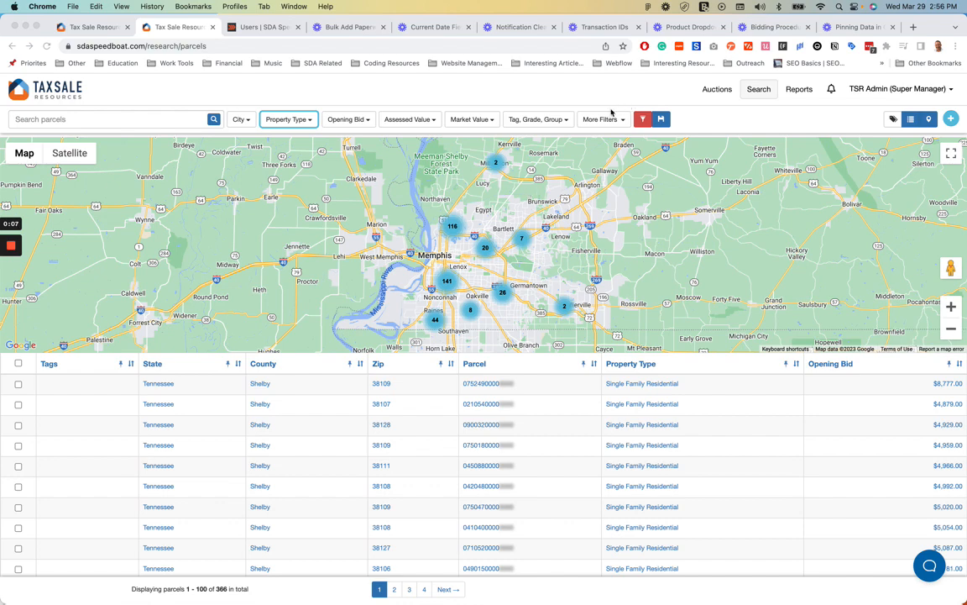
{"action": "mouse_move", "coordinate": [386, 456]}
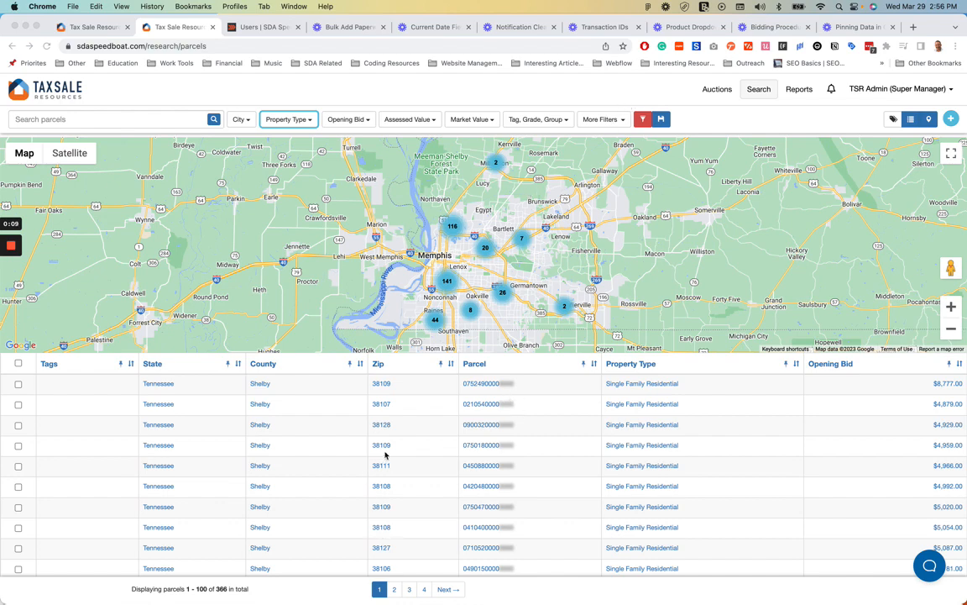
{"action": "mouse_move", "coordinate": [429, 454]}
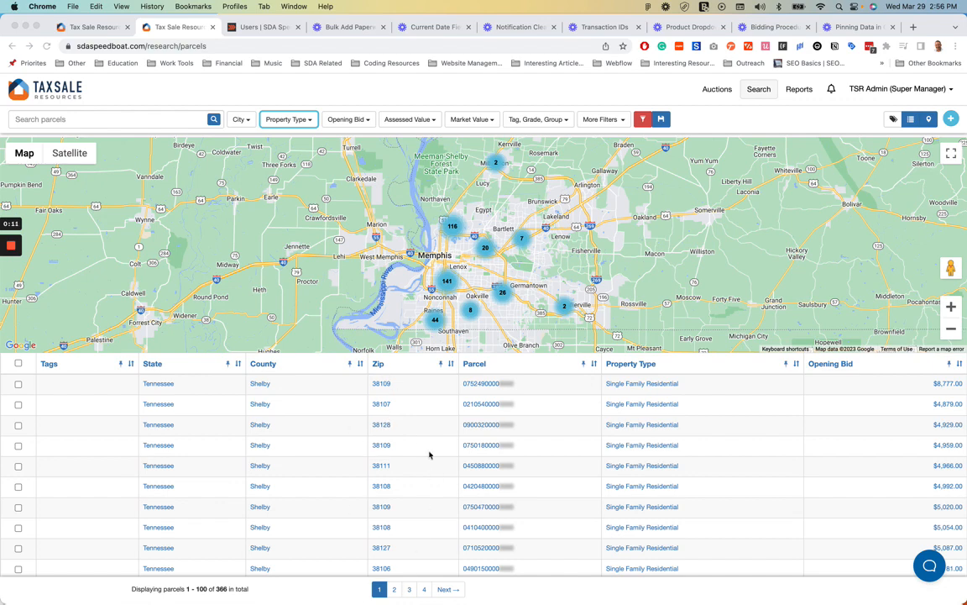
{"action": "mouse_move", "coordinate": [411, 433]}
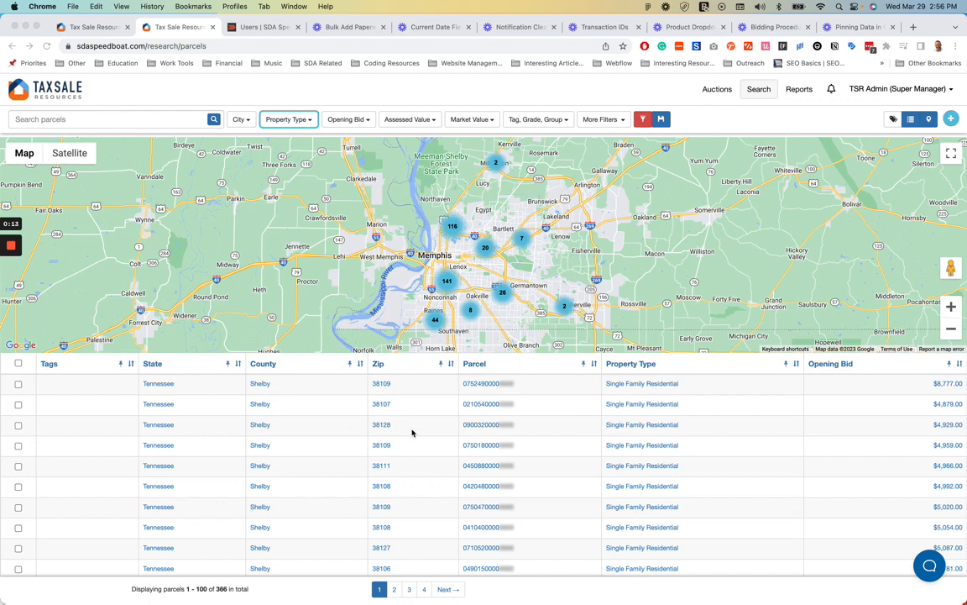
{"action": "mouse_move", "coordinate": [540, 133]}
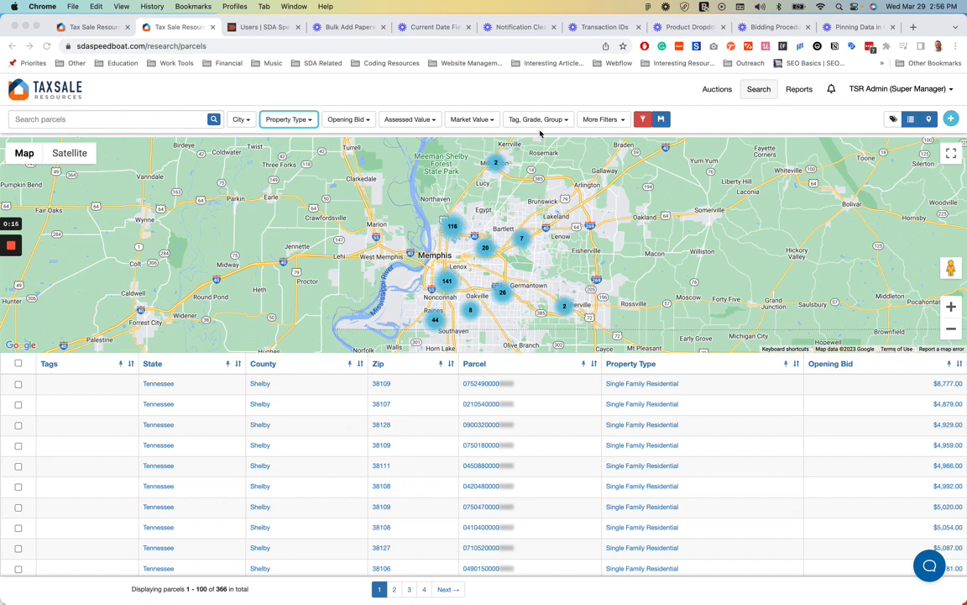
{"action": "mouse_move", "coordinate": [603, 119]}
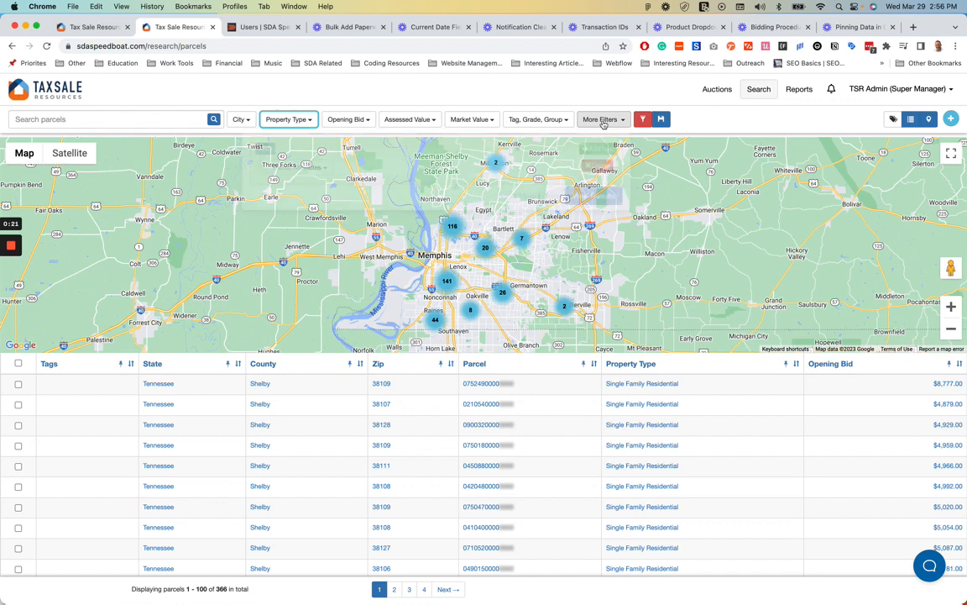
Step: Add a More Filters rule on the parcel Zip attribute with an Equal condition
{"action": "left_click", "coordinate": [603, 119]}
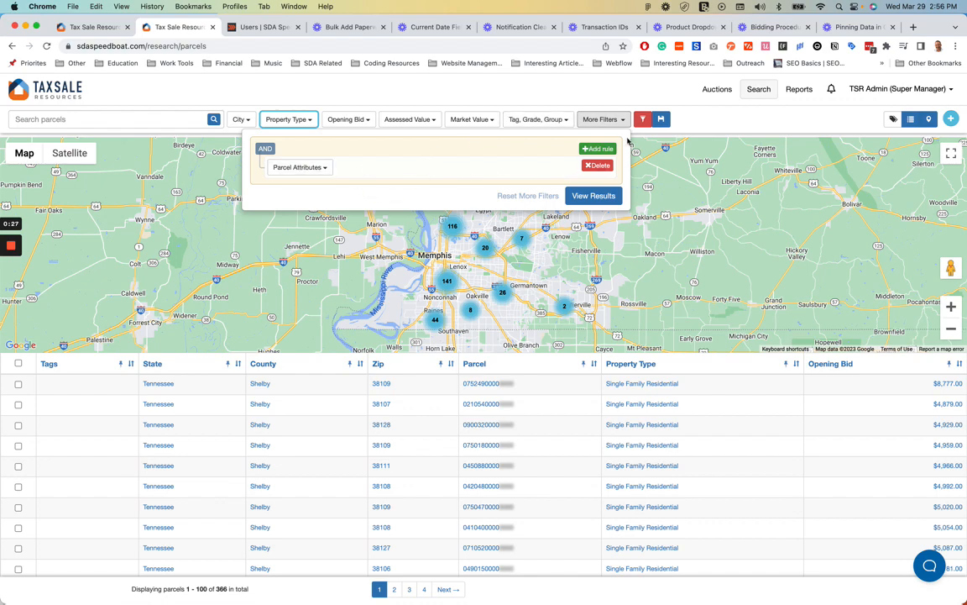
{"action": "left_click", "coordinate": [298, 166]}
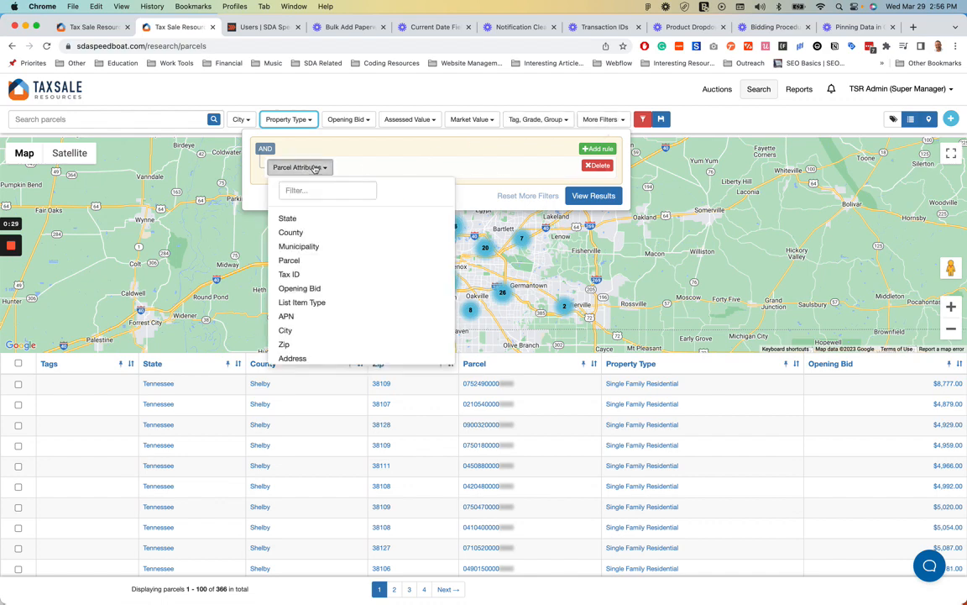
{"action": "type", "text": "z"}
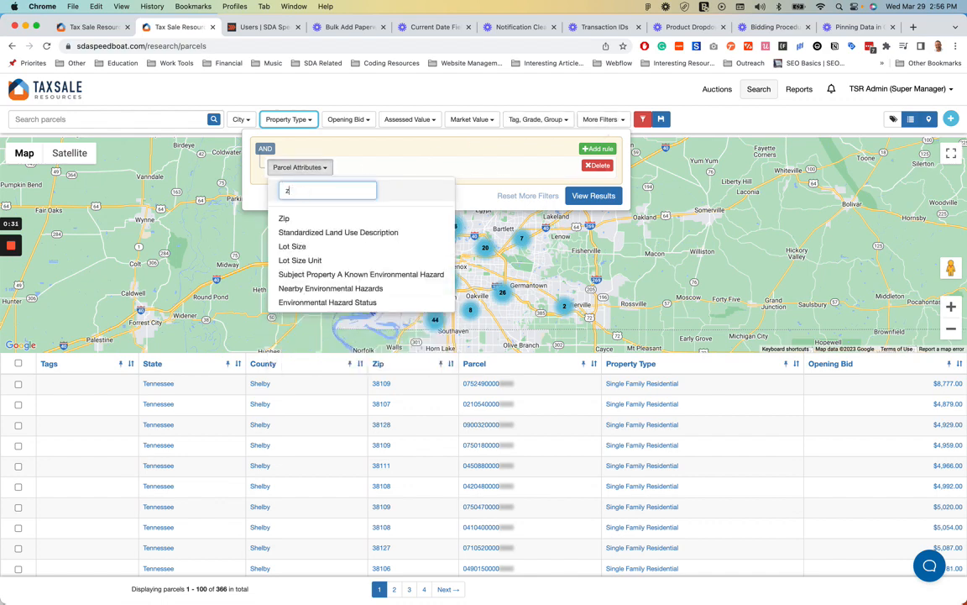
{"action": "left_click", "coordinate": [284, 217]}
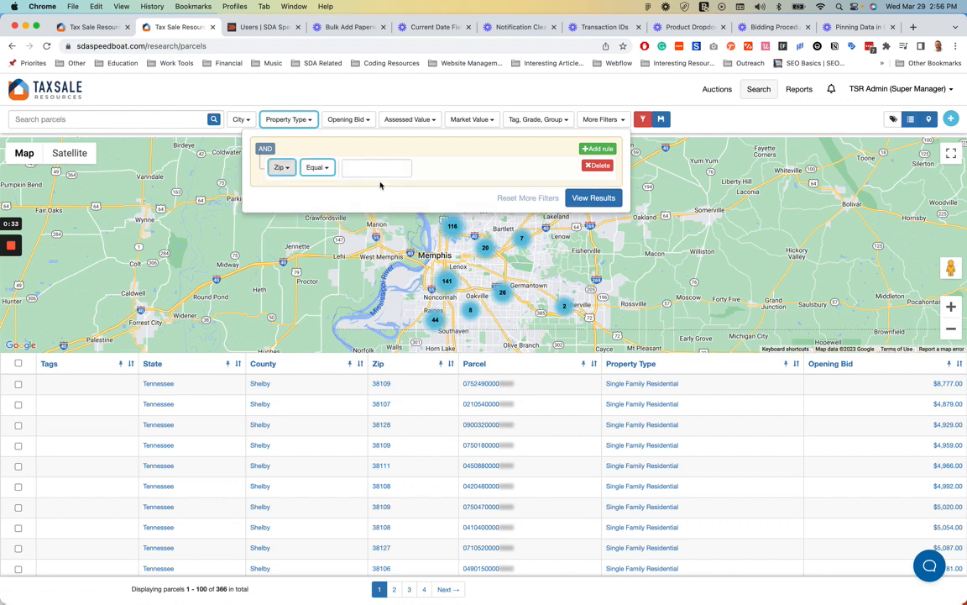
Step: Enter zips 38108, 38111, 38107 in the Zip rule, apply it, and review the results table
{"action": "left_click", "coordinate": [377, 168]}
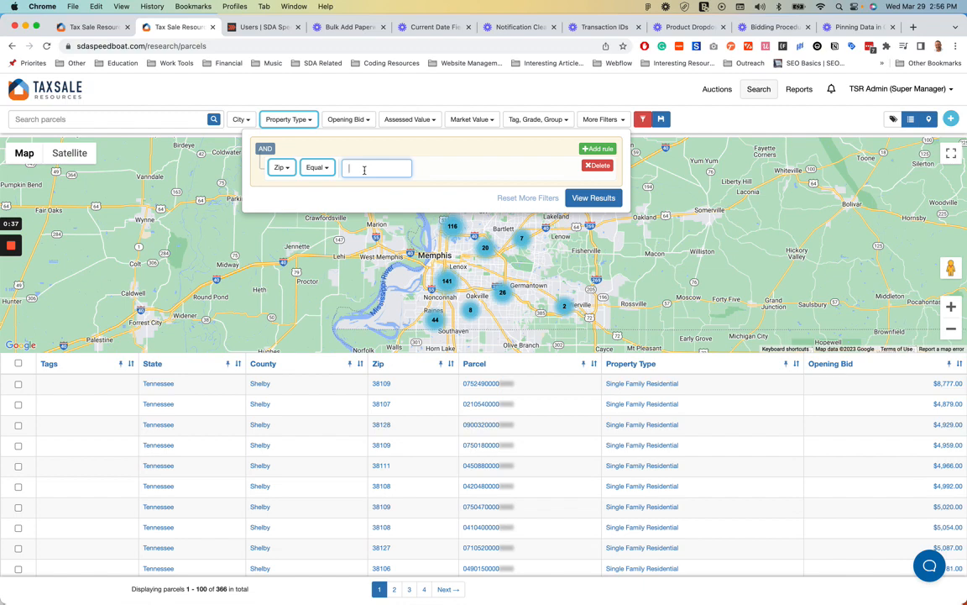
{"action": "type", "text": "38108,"}
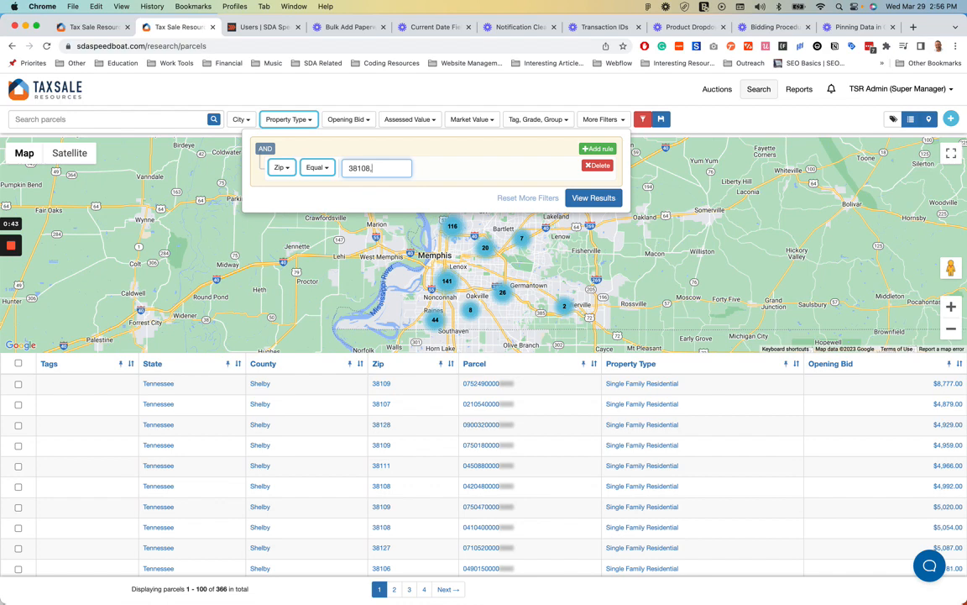
{"action": "type", "text": "38111,"}
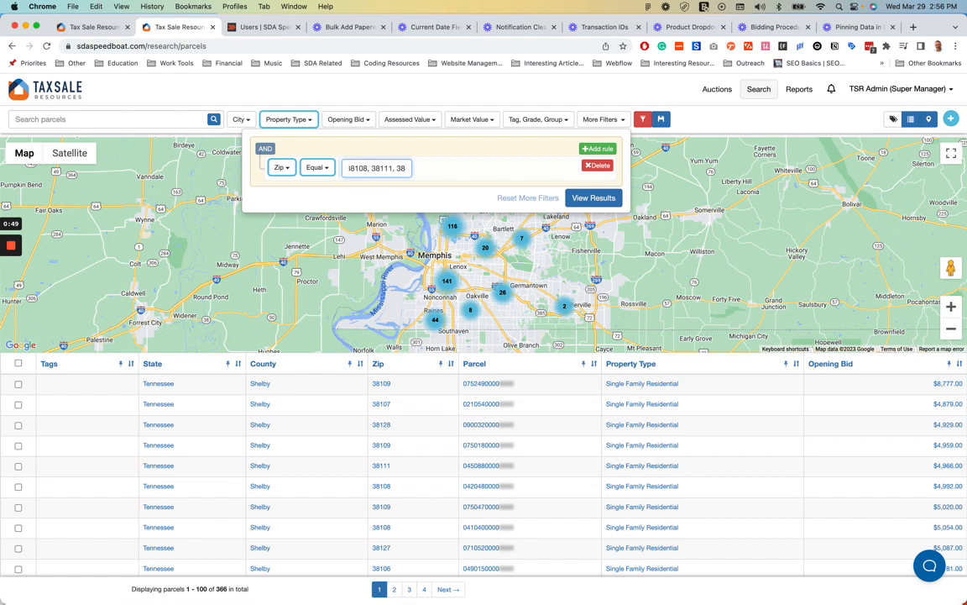
{"action": "type", "text": "38107"}
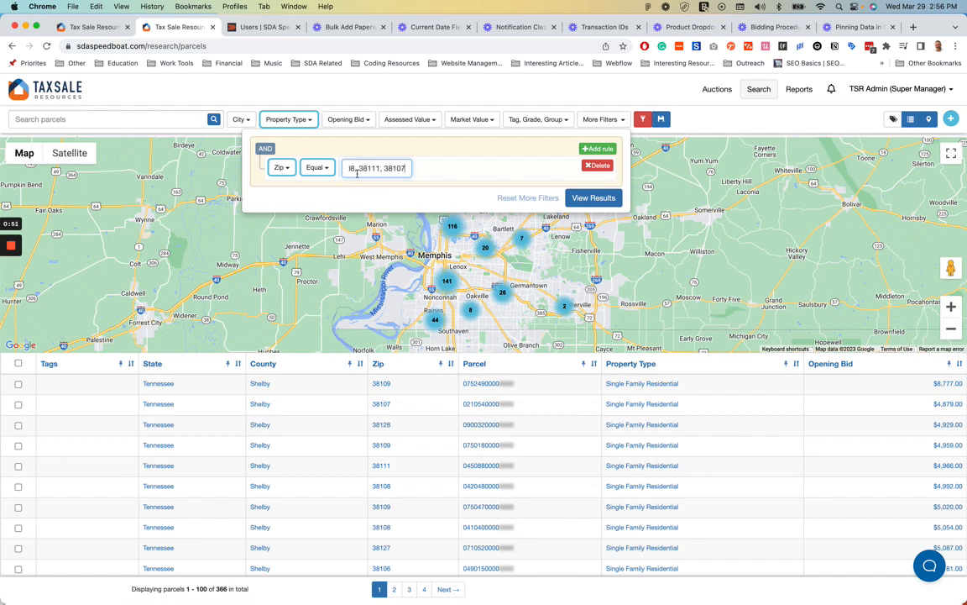
{"action": "left_click", "coordinate": [594, 197]}
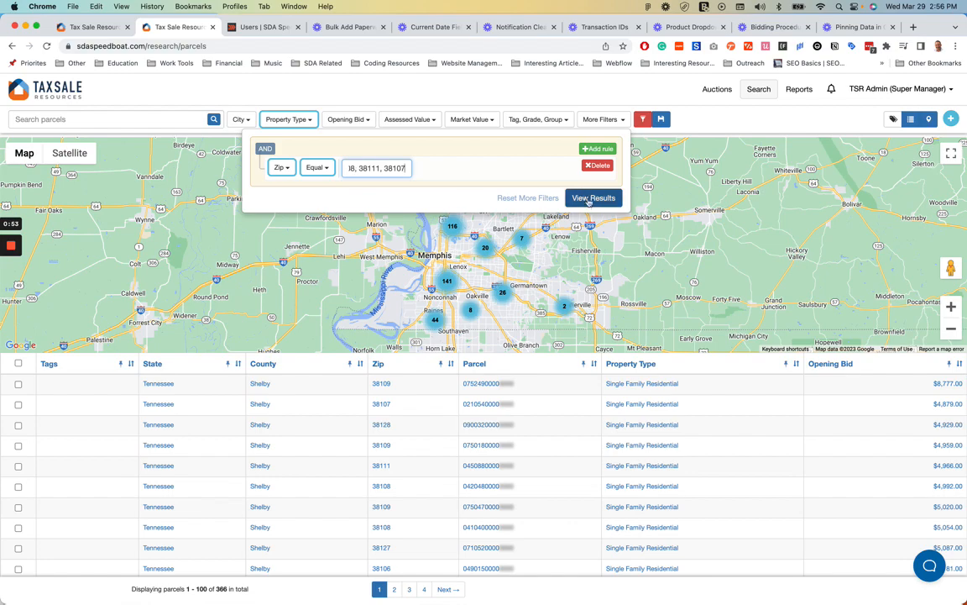
{"action": "left_click", "coordinate": [594, 197]}
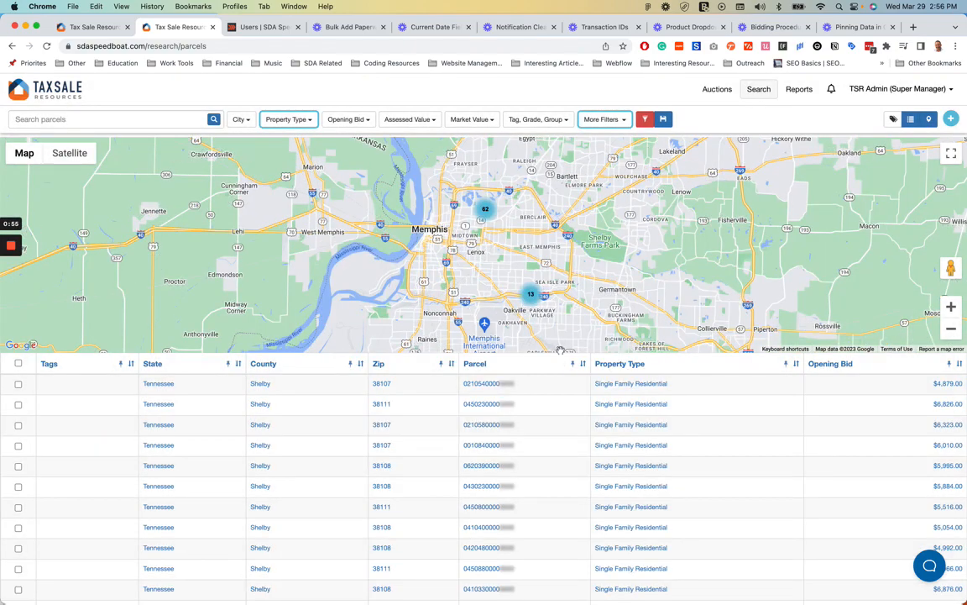
{"action": "scroll", "scroll_direction": "down", "scroll_amount": 3}
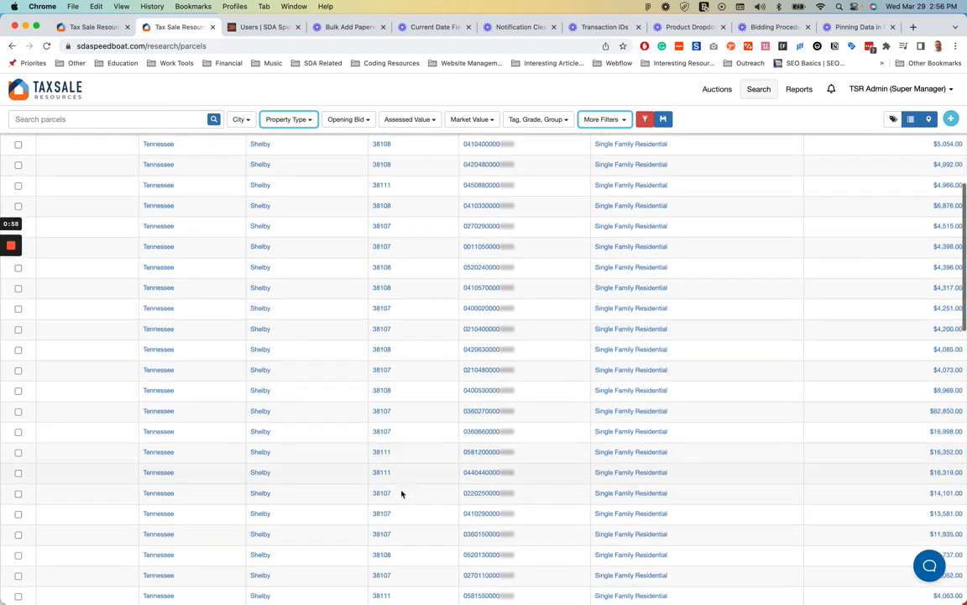
{"action": "left_click", "coordinate": [929, 119]}
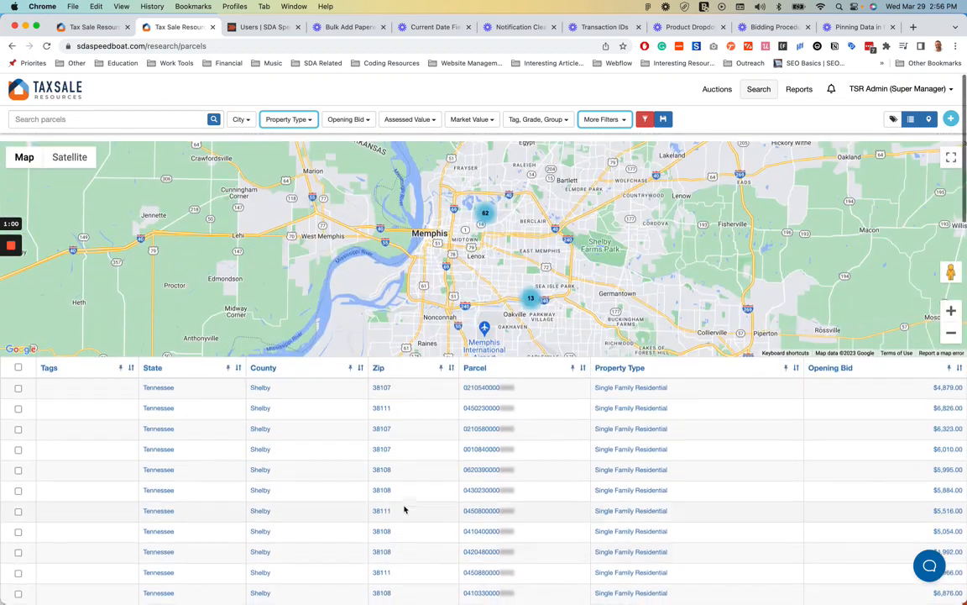